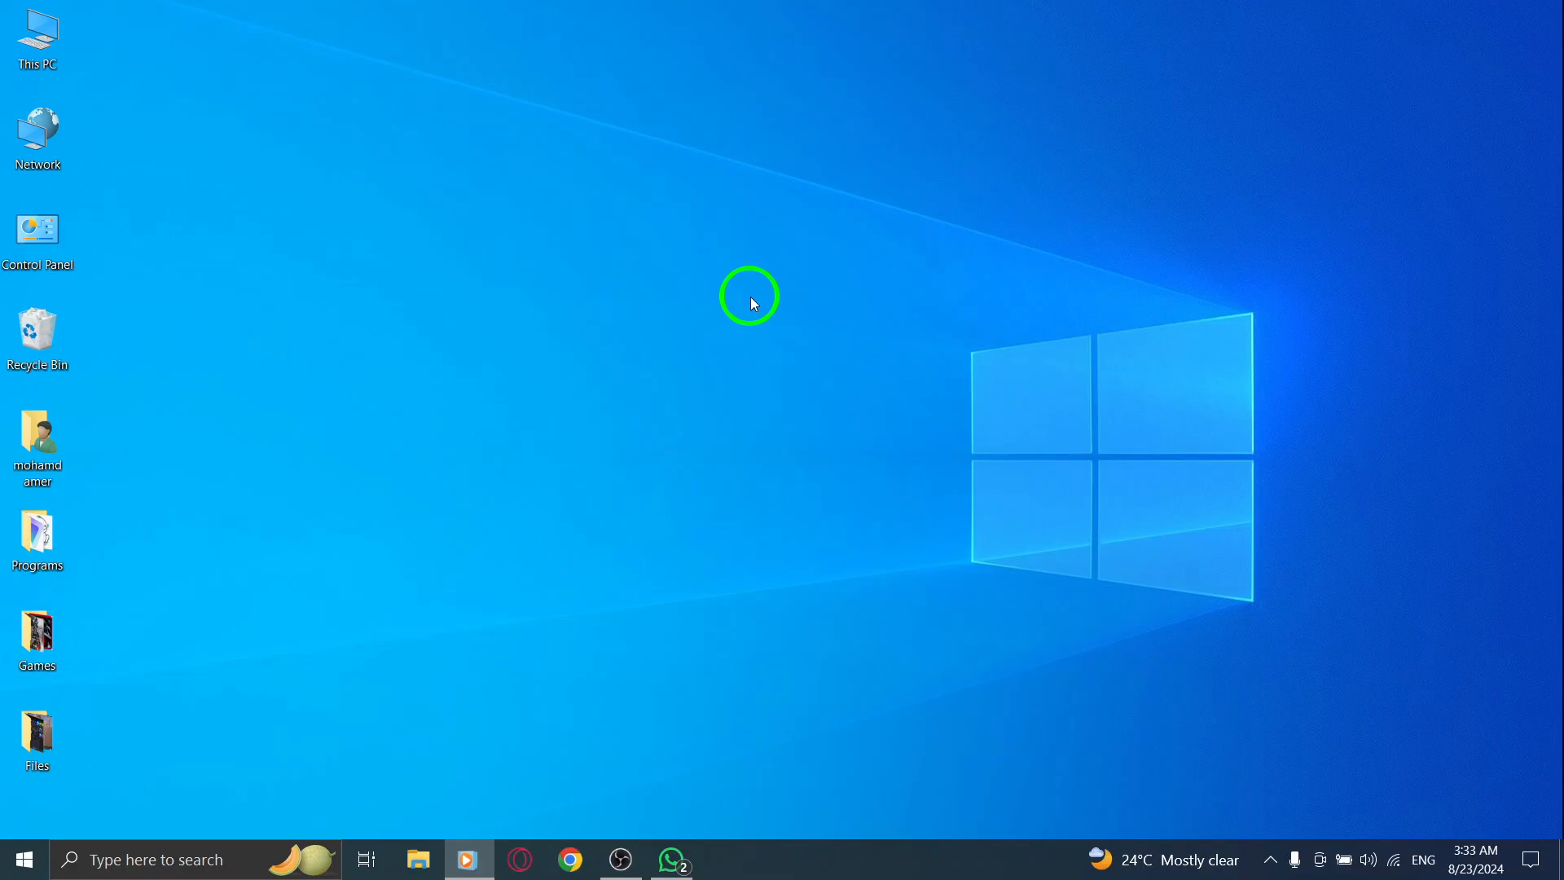
pyautogui.moveTo(1113, 719)
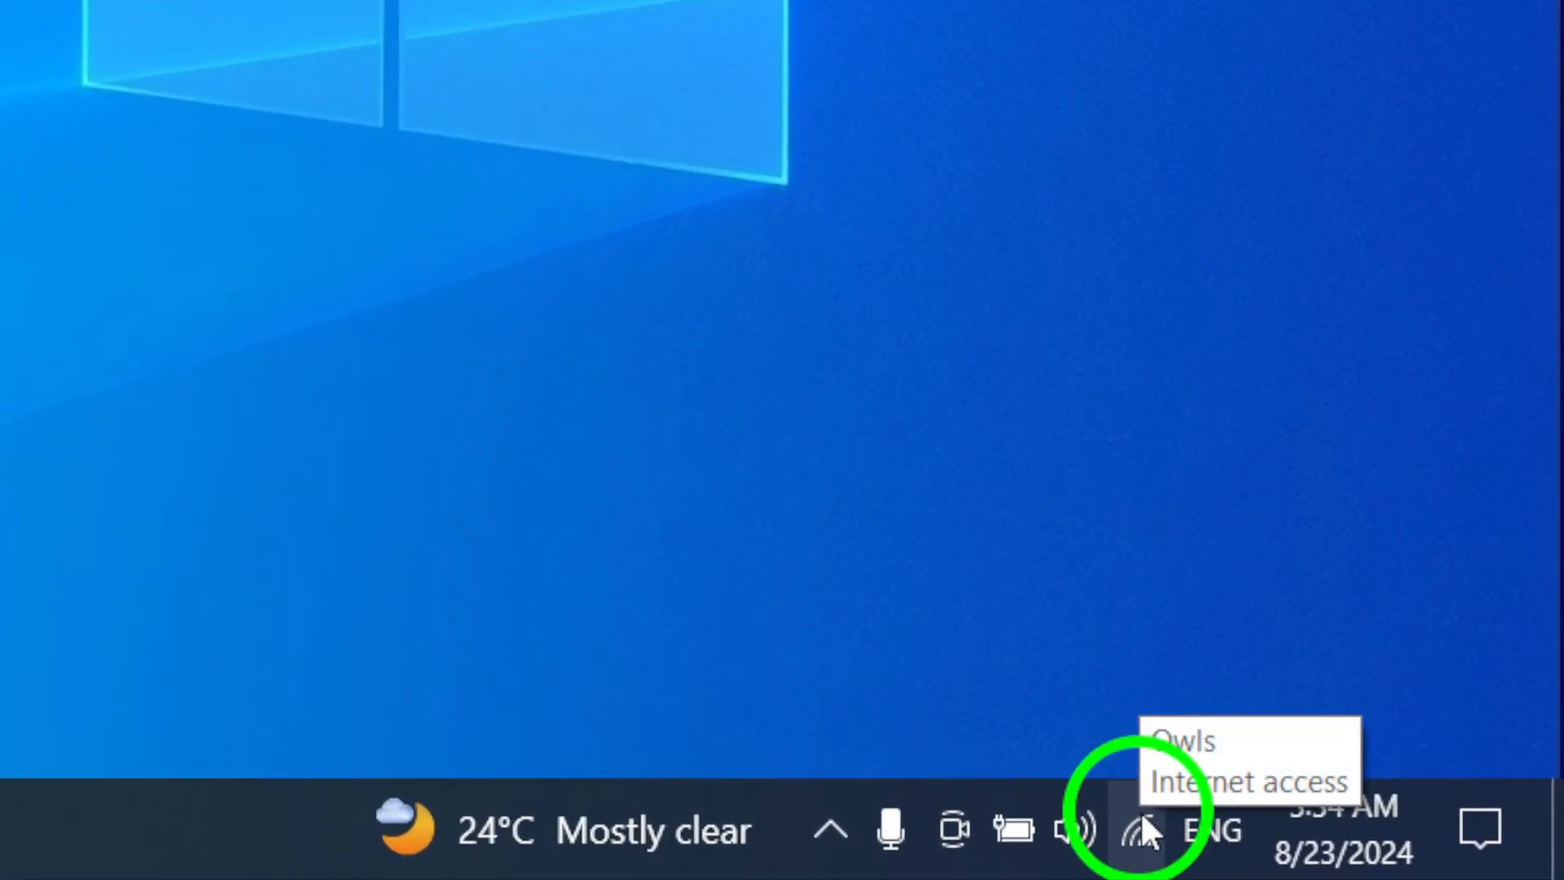
# Step: Bring up the WhatsApp window with its chat list, then show the Start menu's app list
pyautogui.click(1138, 830)
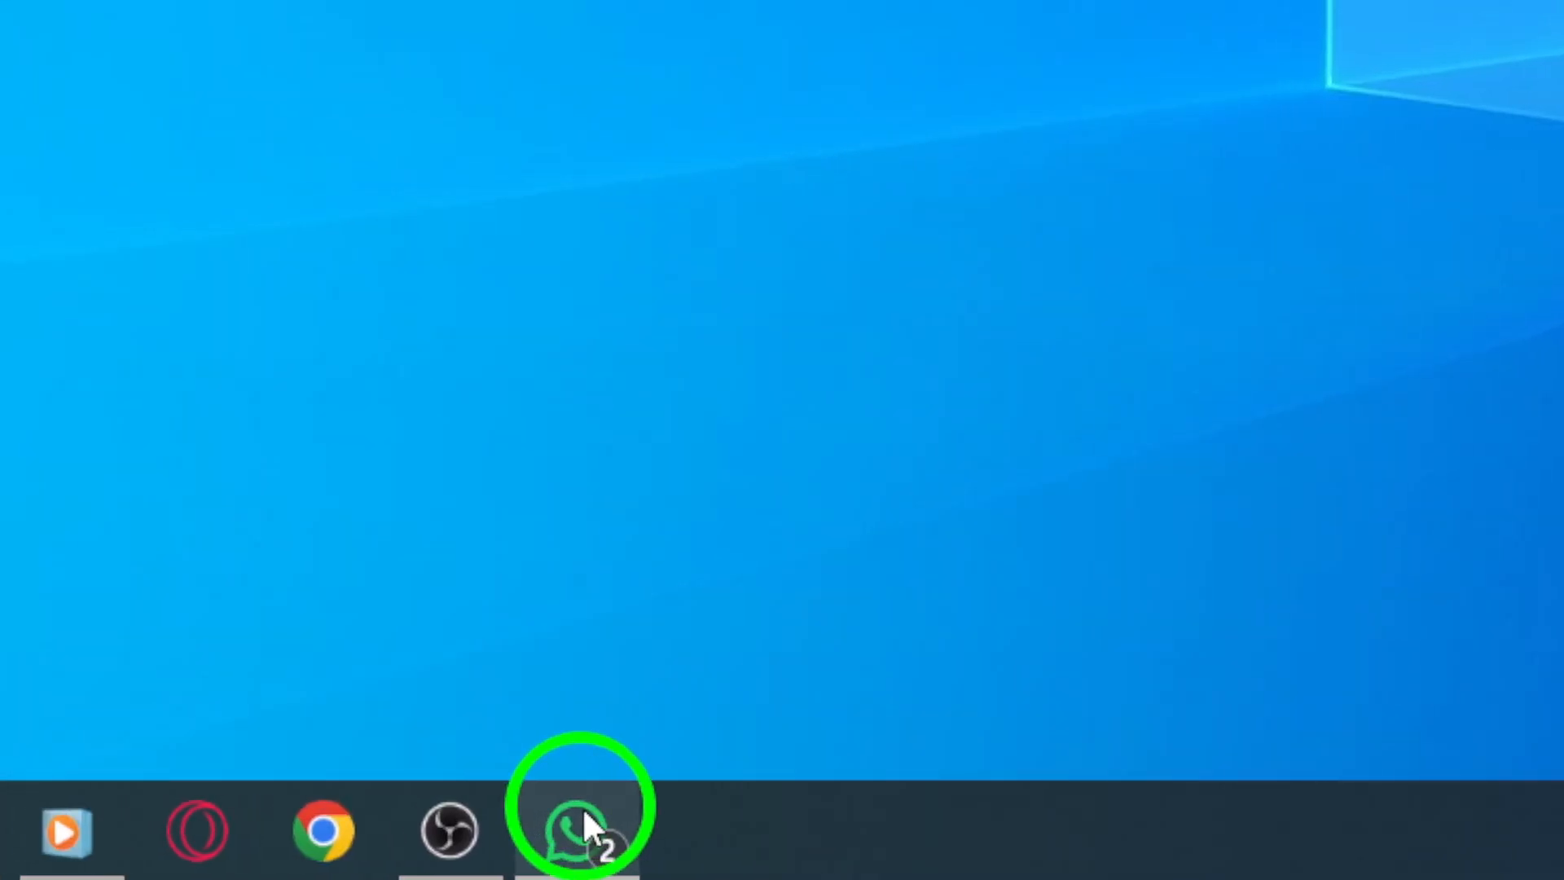
pyautogui.click(578, 807)
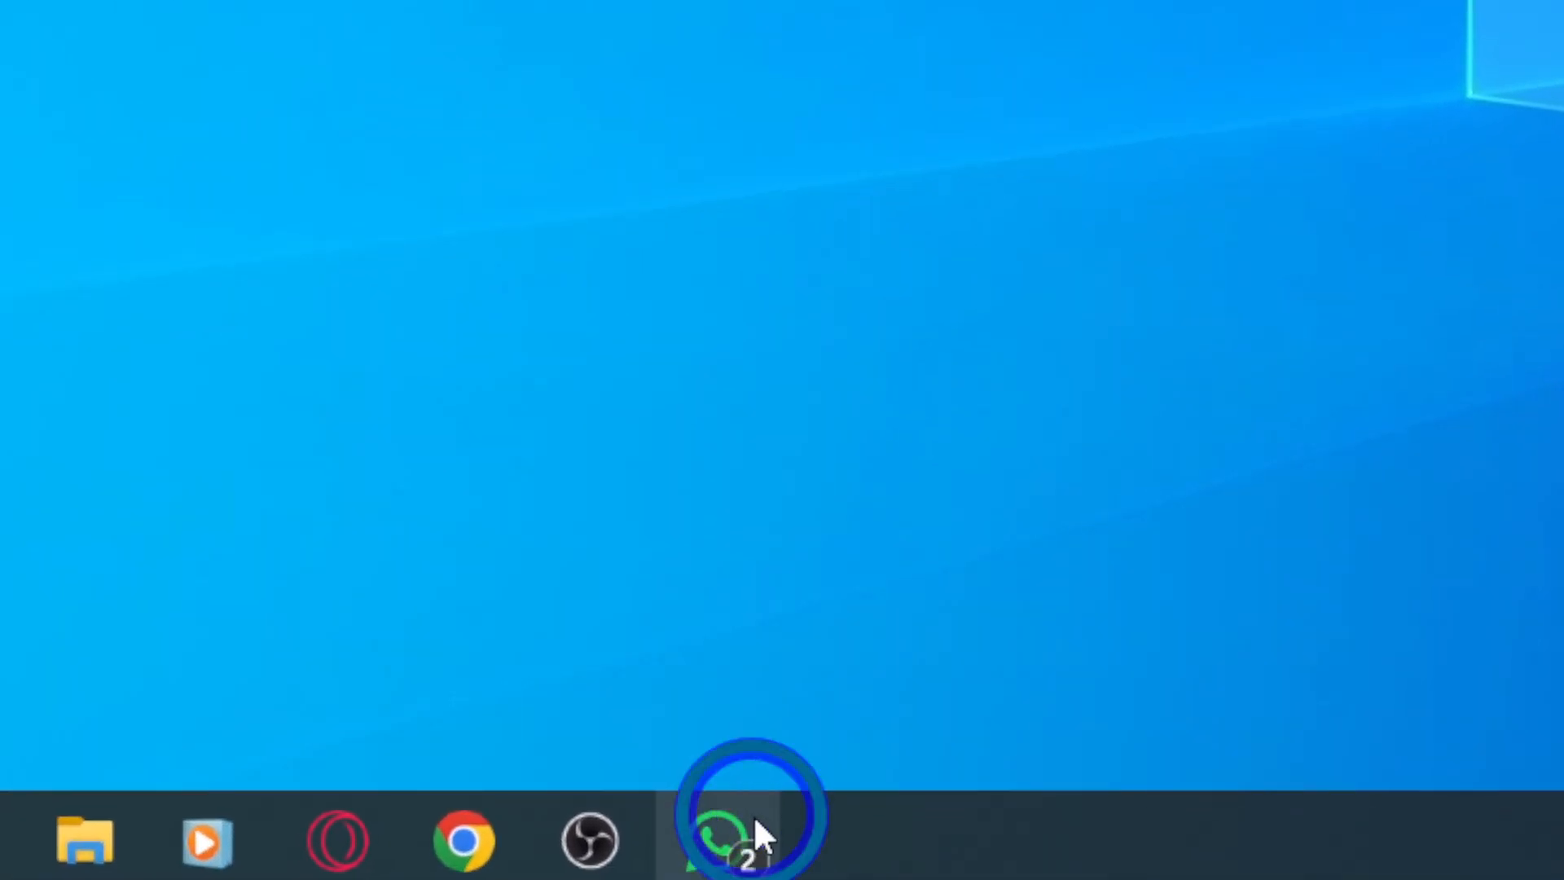
pyautogui.click(743, 840)
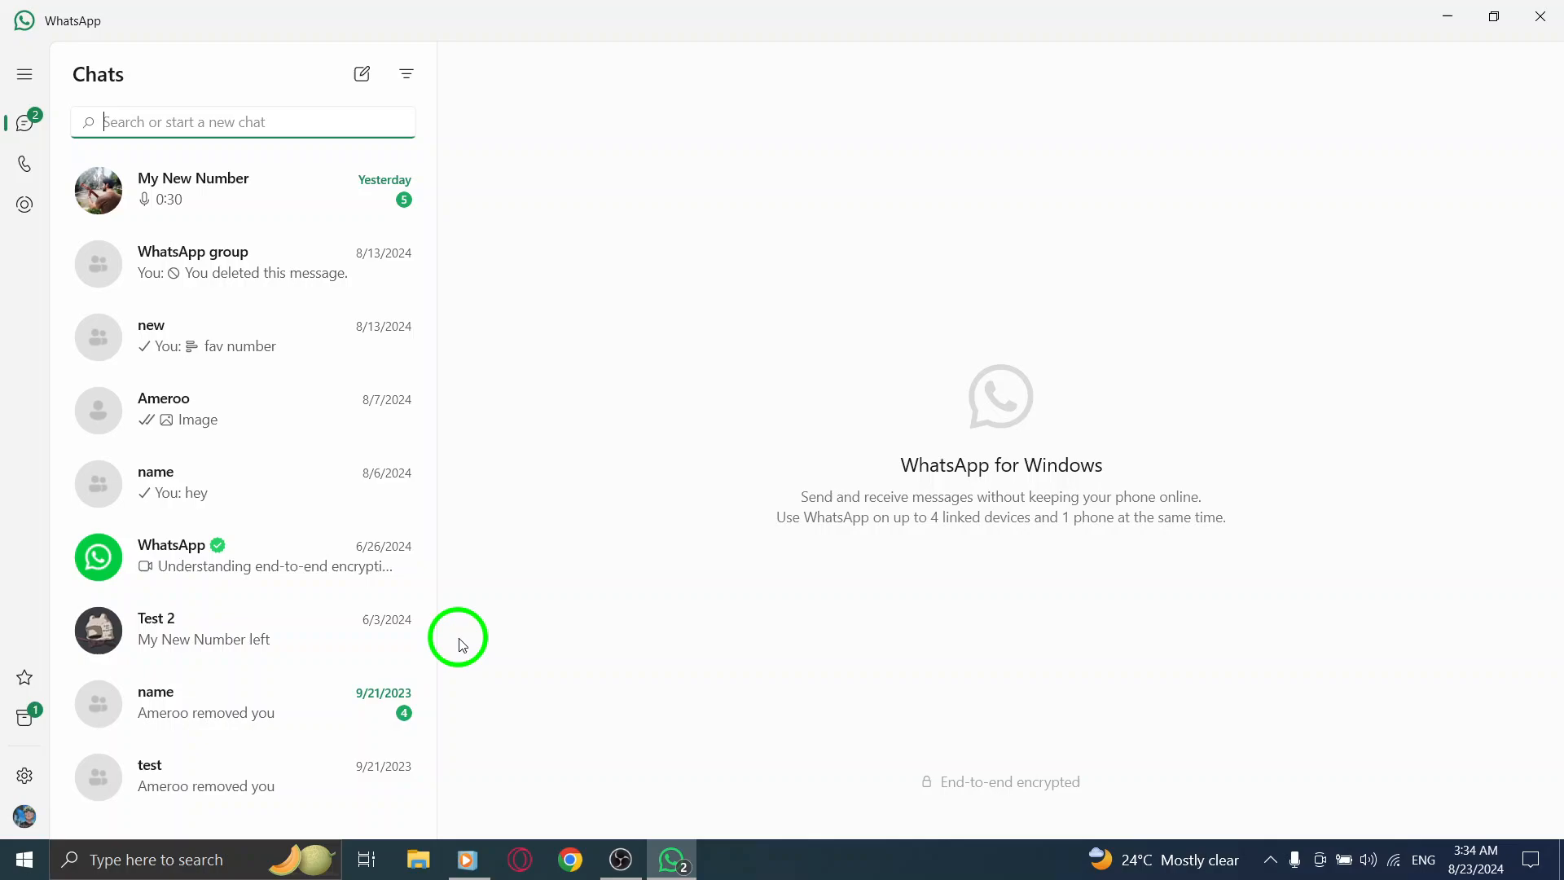
pyautogui.click(21, 859)
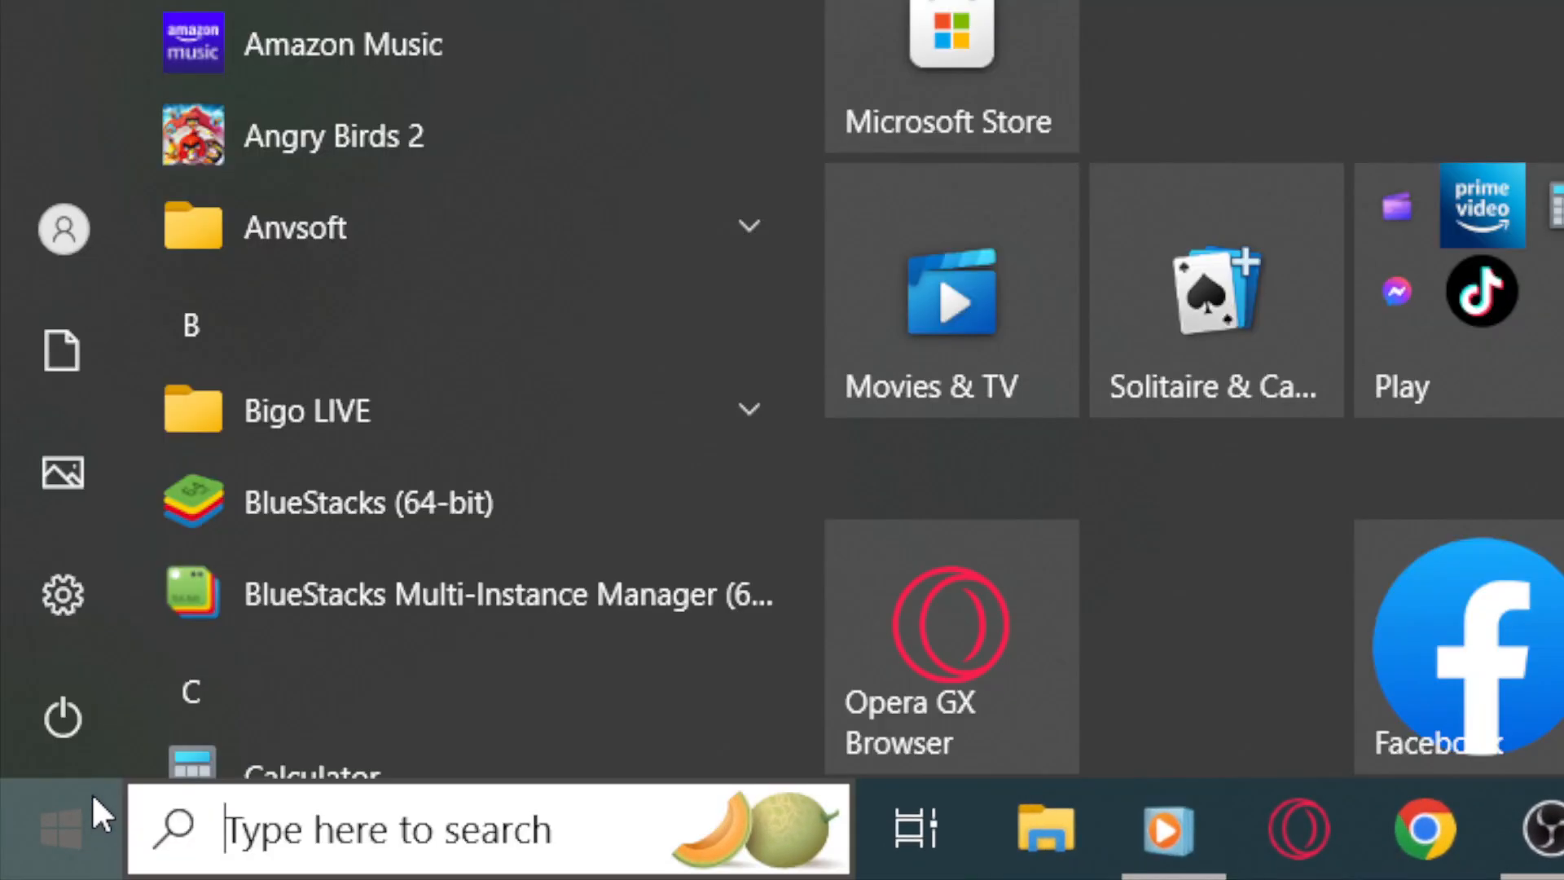
# Step: Show the Start menu's Sleep, Shut down and Restart power choices
pyautogui.click(60, 717)
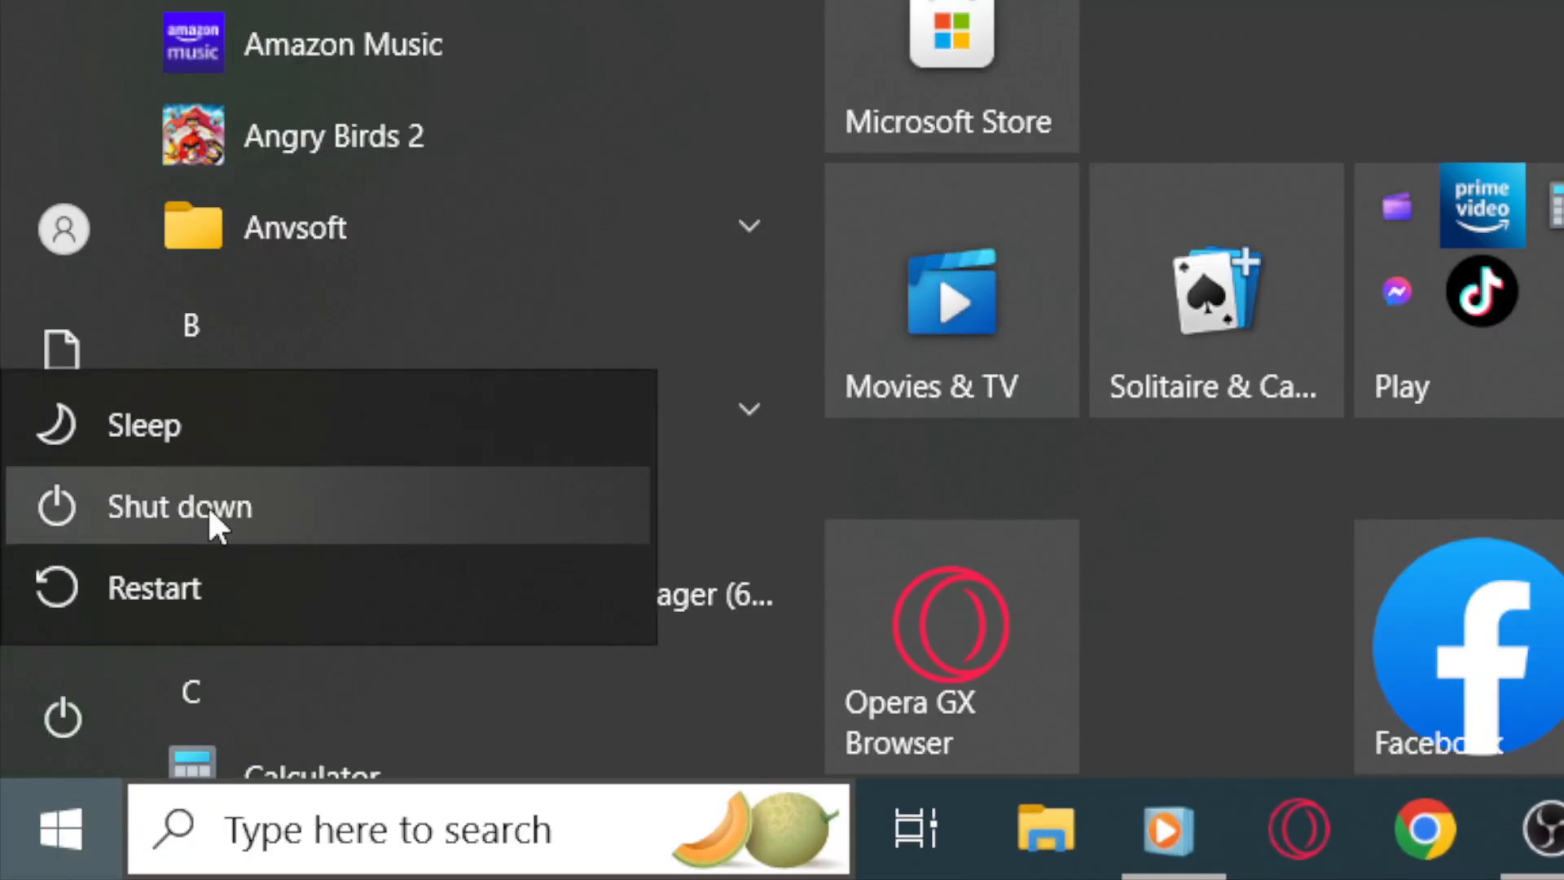
pyautogui.moveTo(216, 506)
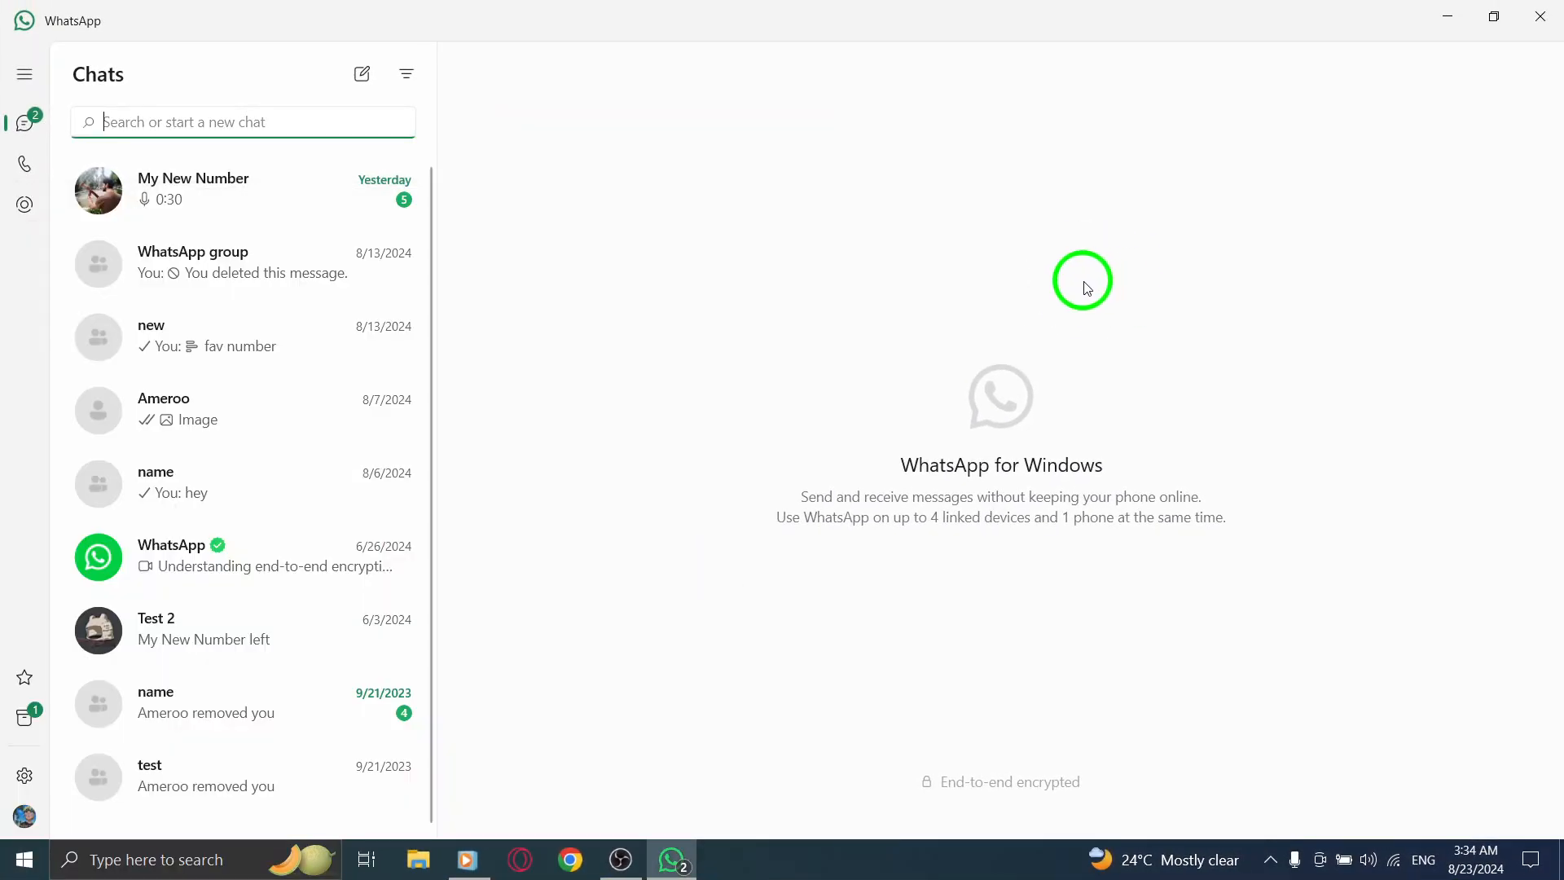
pyautogui.moveTo(1282, 189)
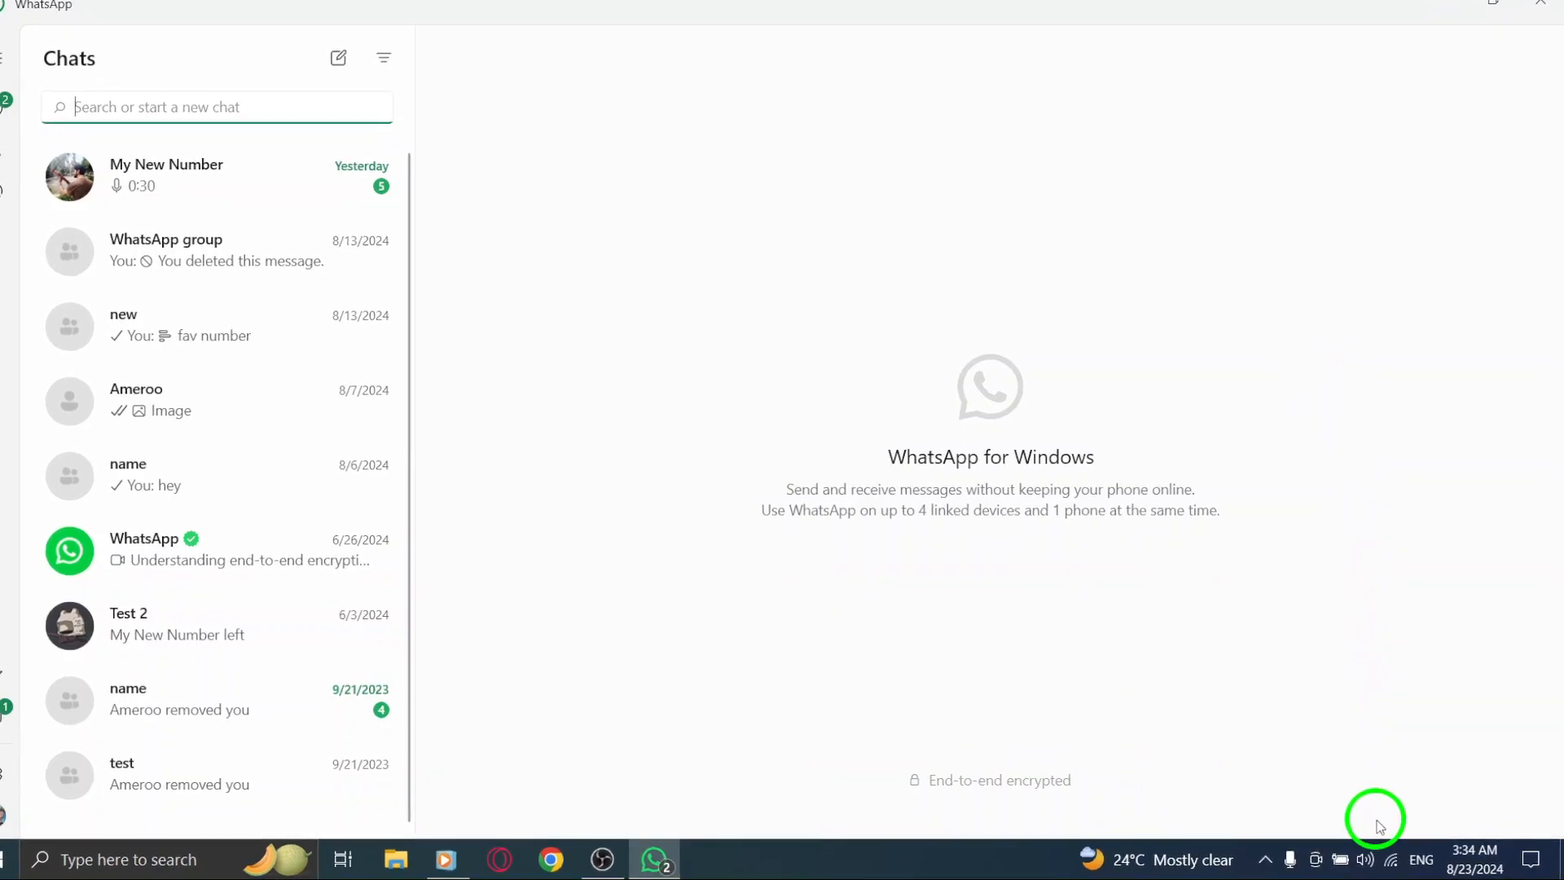
pyautogui.click(1390, 859)
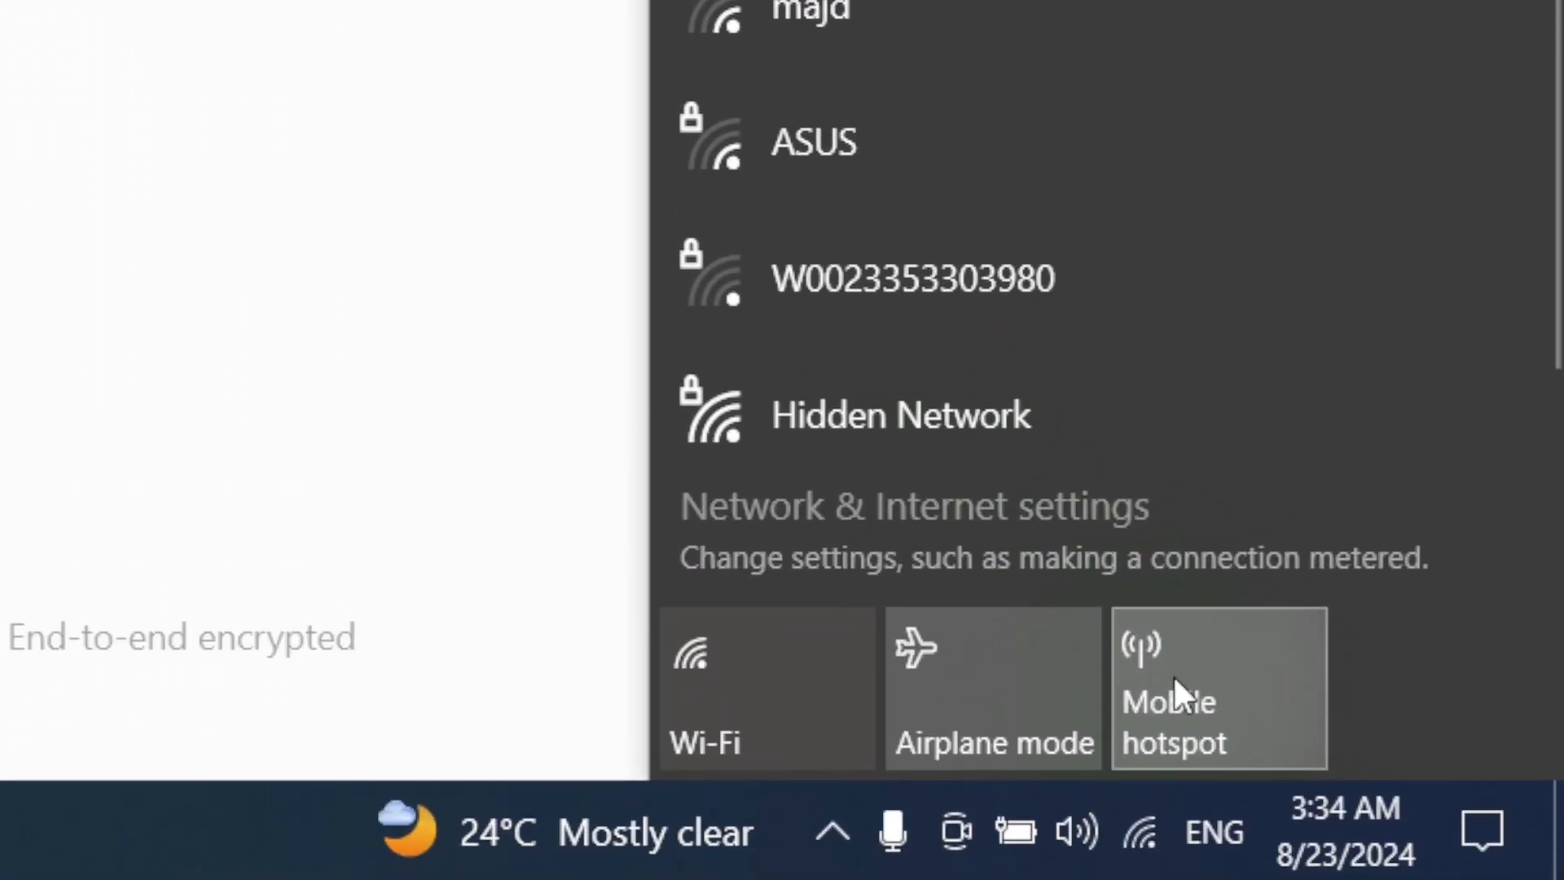
pyautogui.click(673, 860)
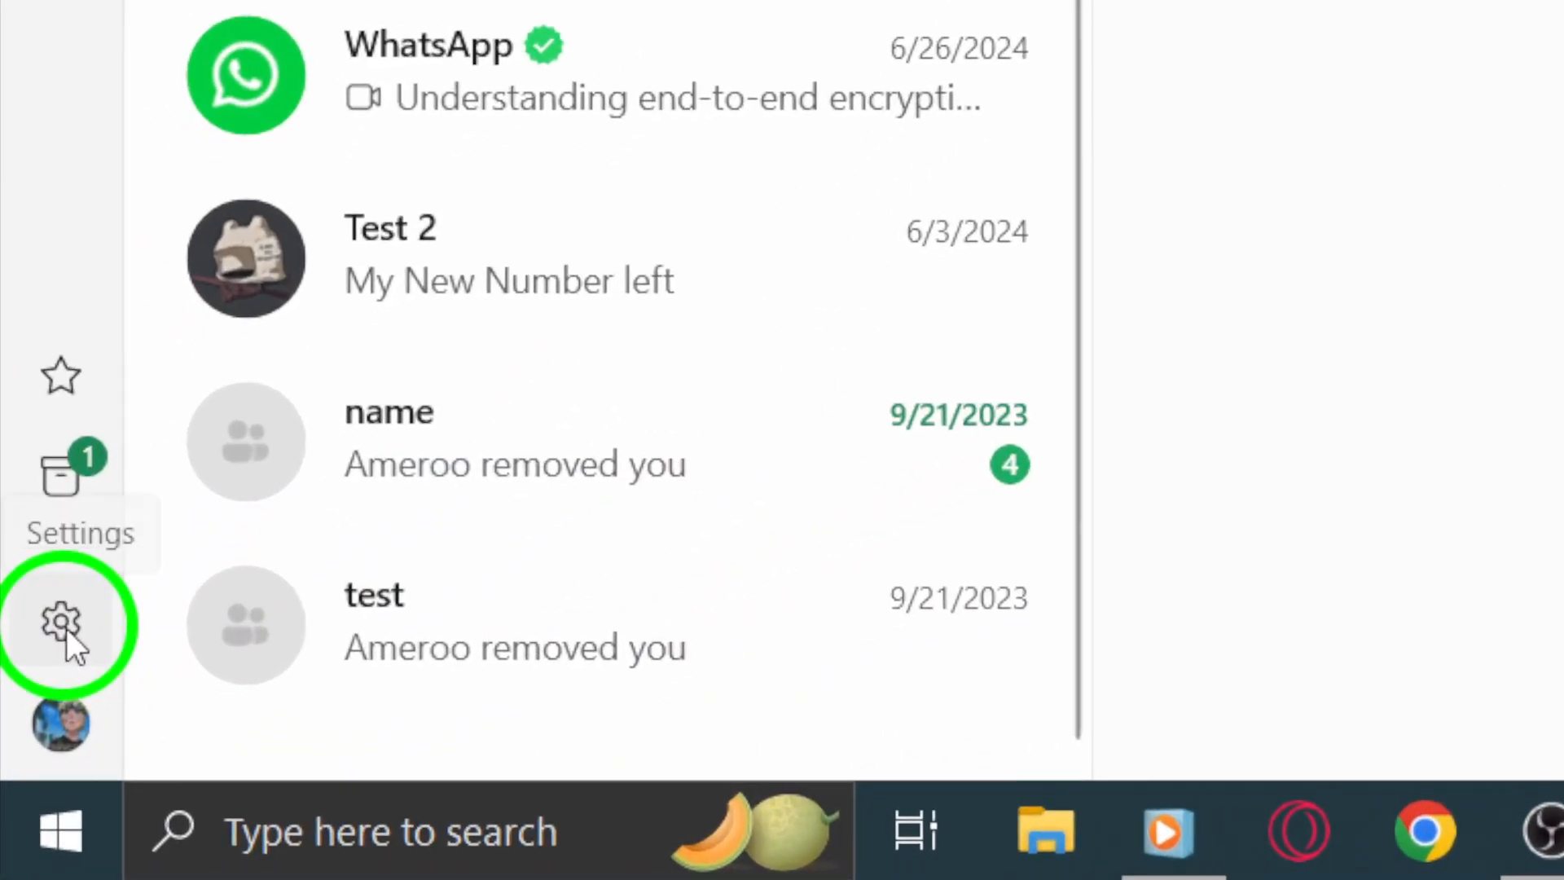
# Step: Reach WhatsApp Settings' Help section and bring up its Contact us support form
pyautogui.click(62, 624)
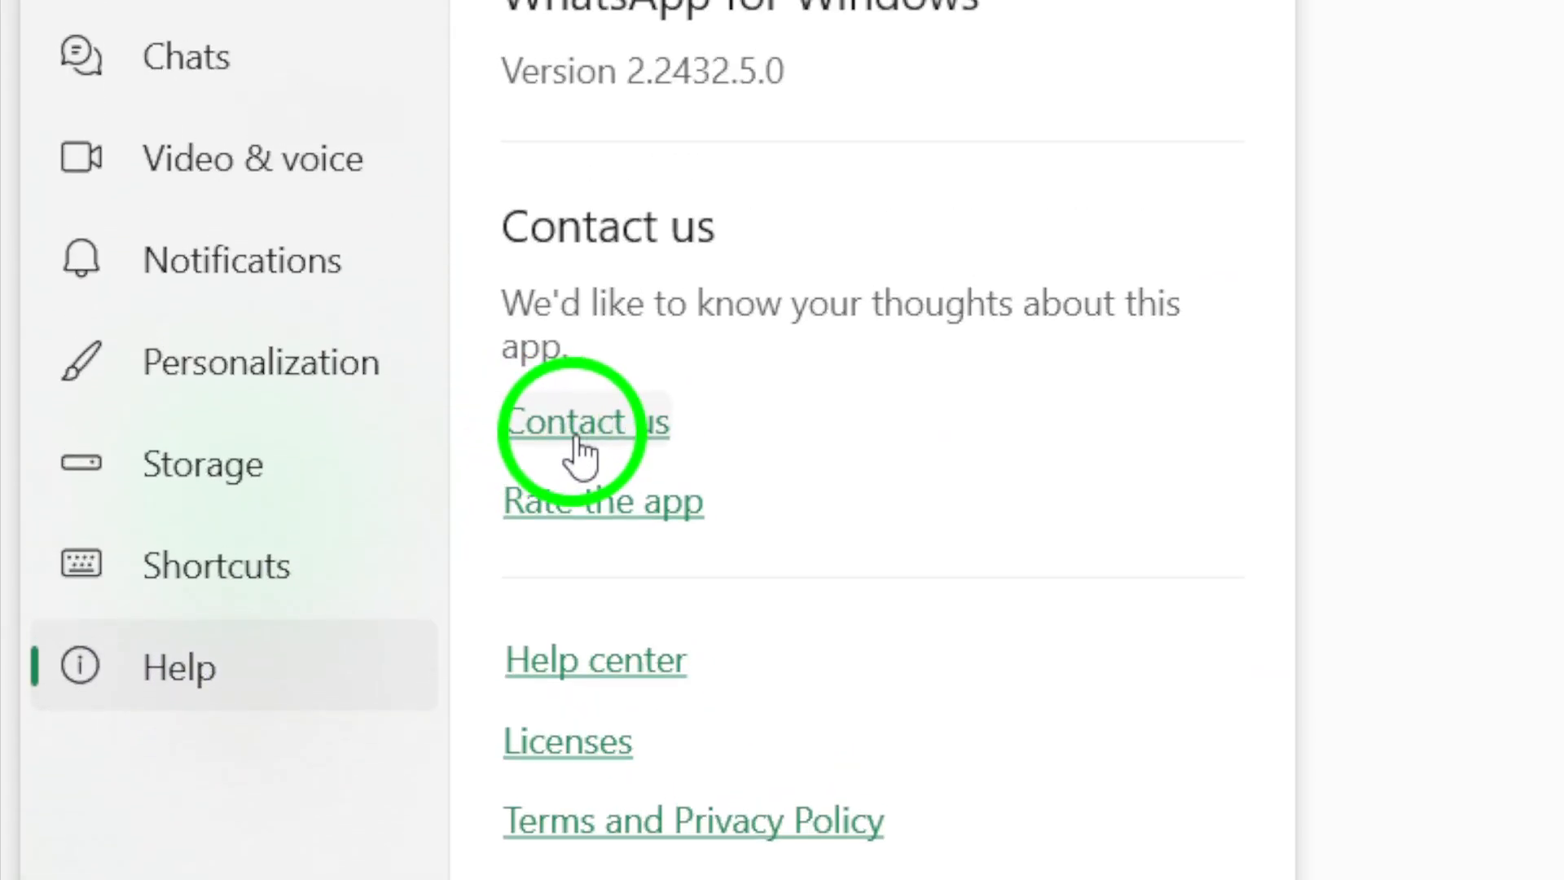
pyautogui.click(574, 421)
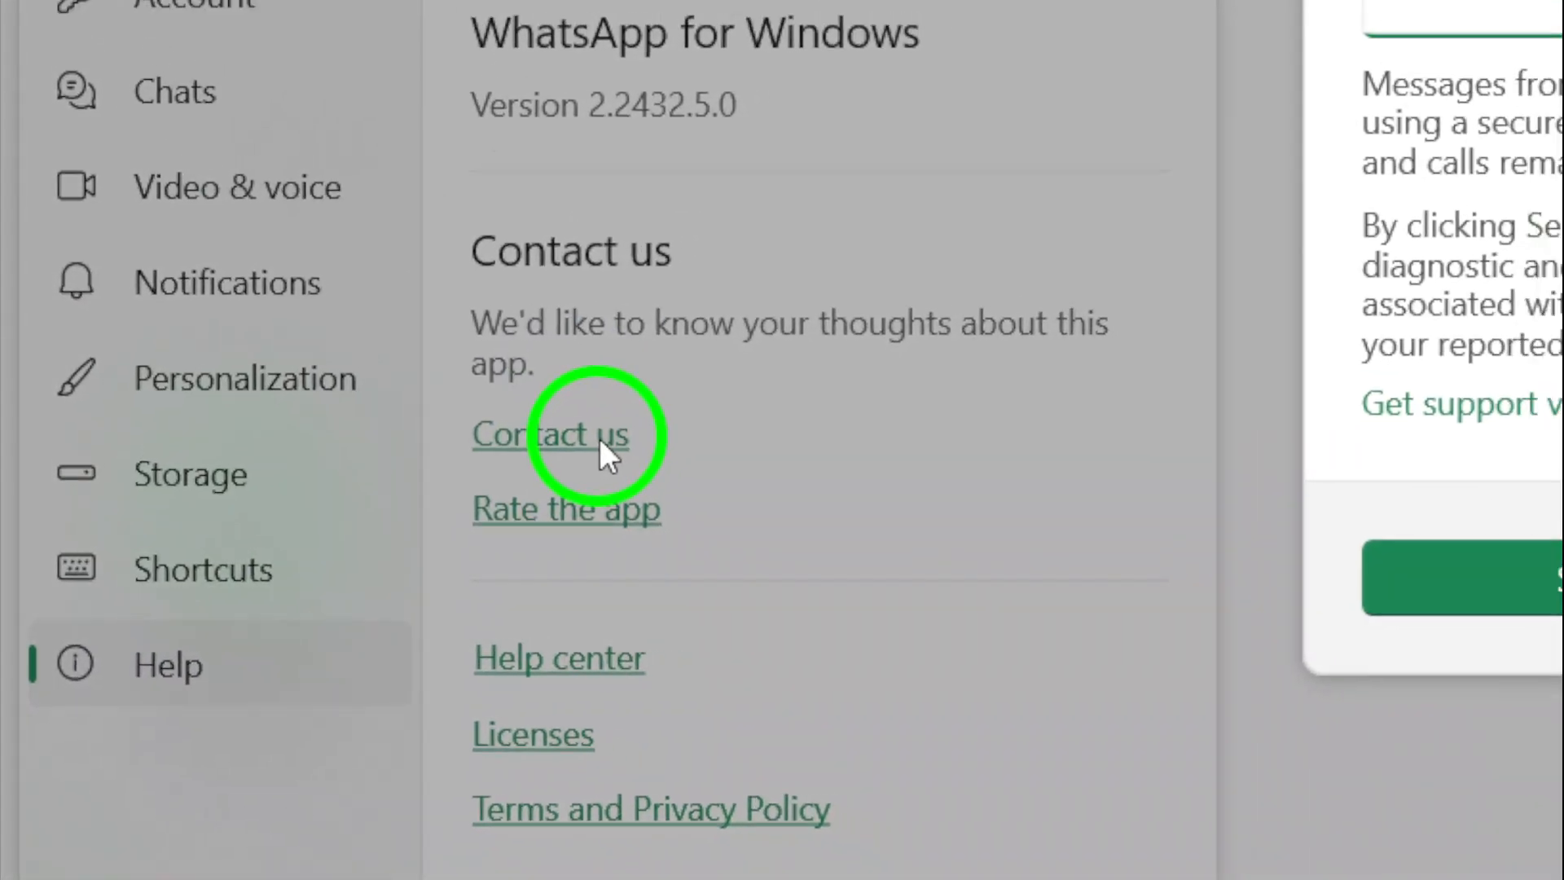
pyautogui.click(549, 435)
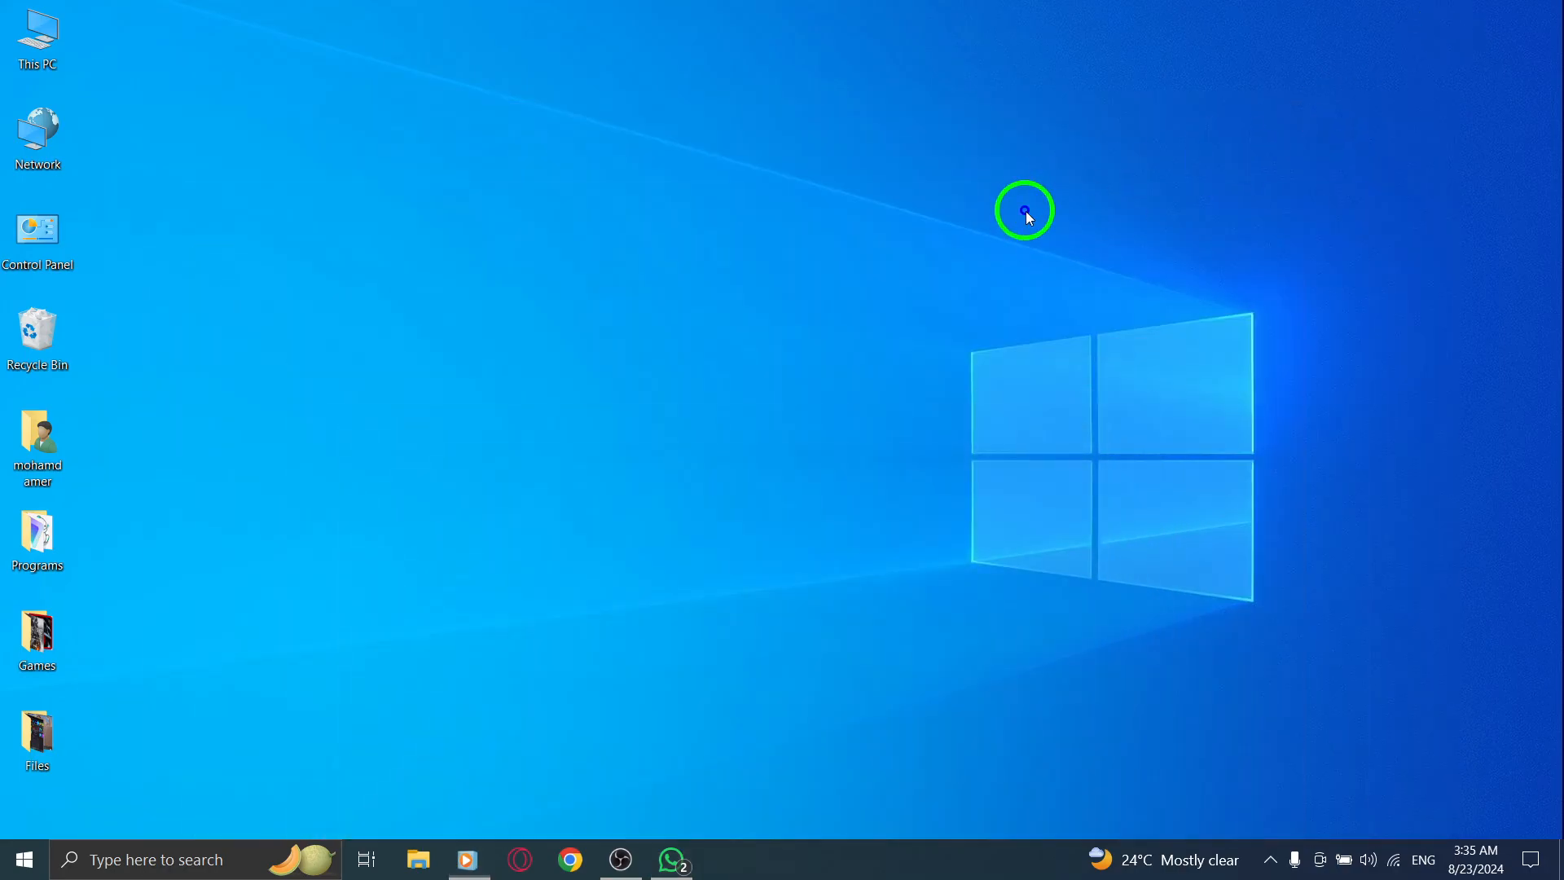
pyautogui.moveTo(718, 260)
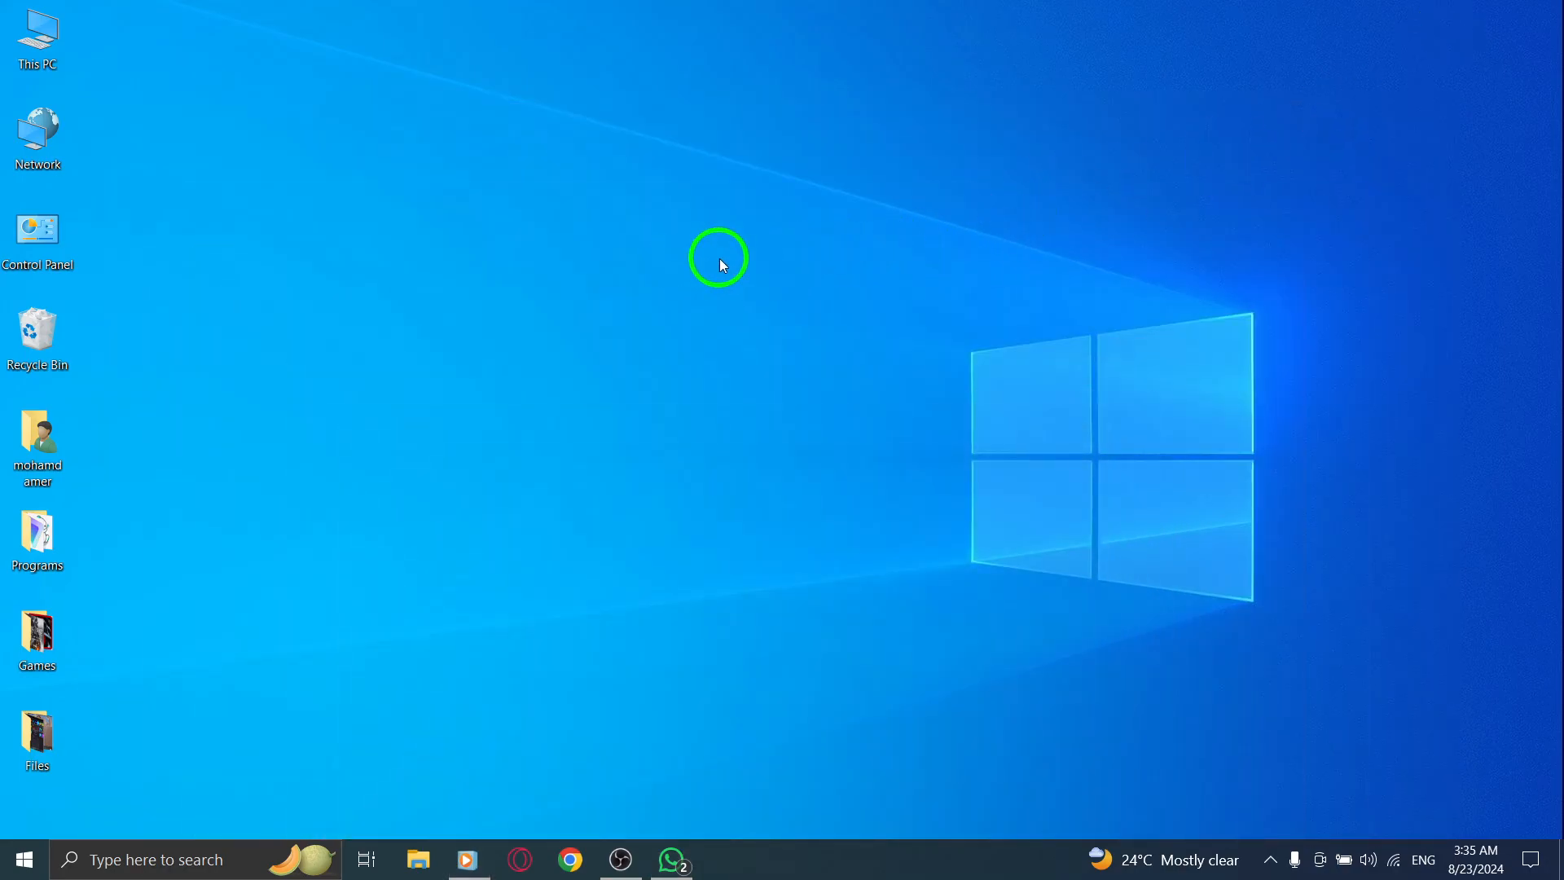